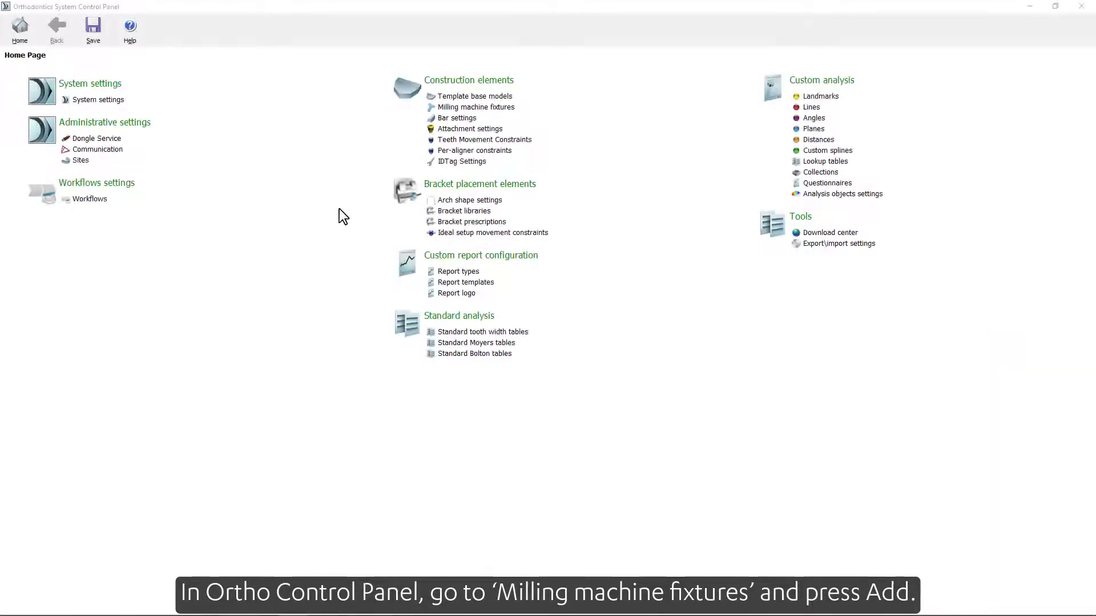
{"action": "mouse_move", "coordinate": [492, 112]}
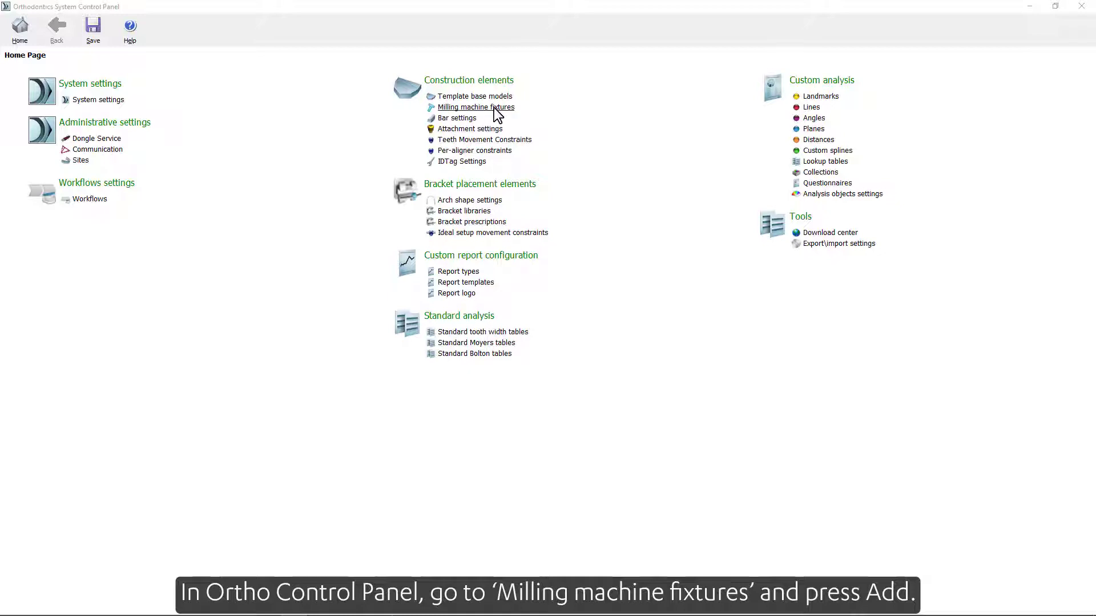
Add a milling machine fixture with the ID 'Fixture-1'
{"action": "left_click", "coordinate": [476, 108]}
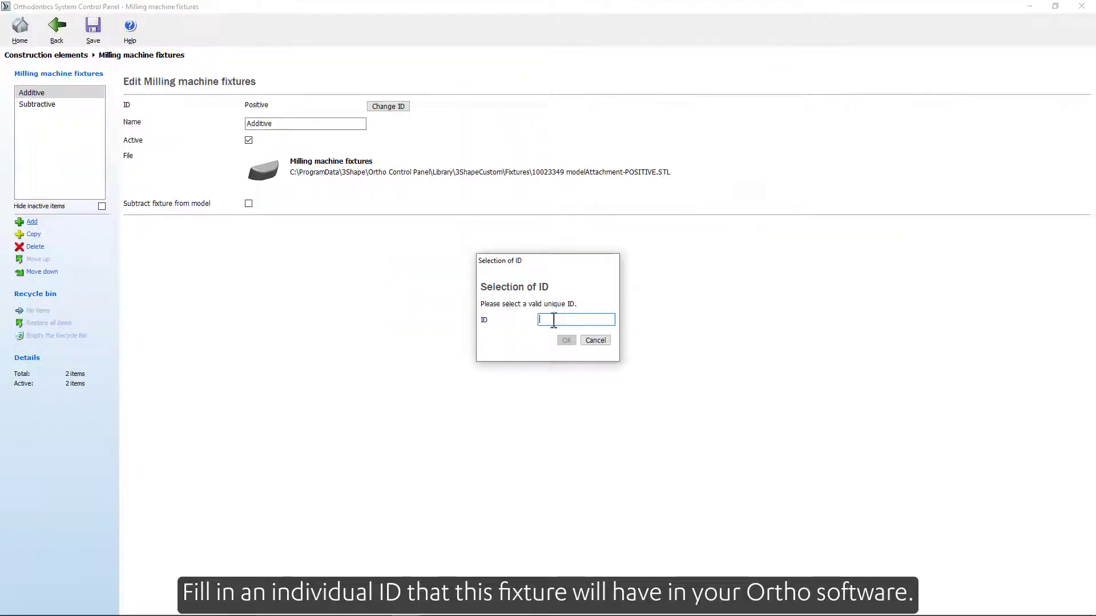
{"action": "type", "text": "Fixture-1"}
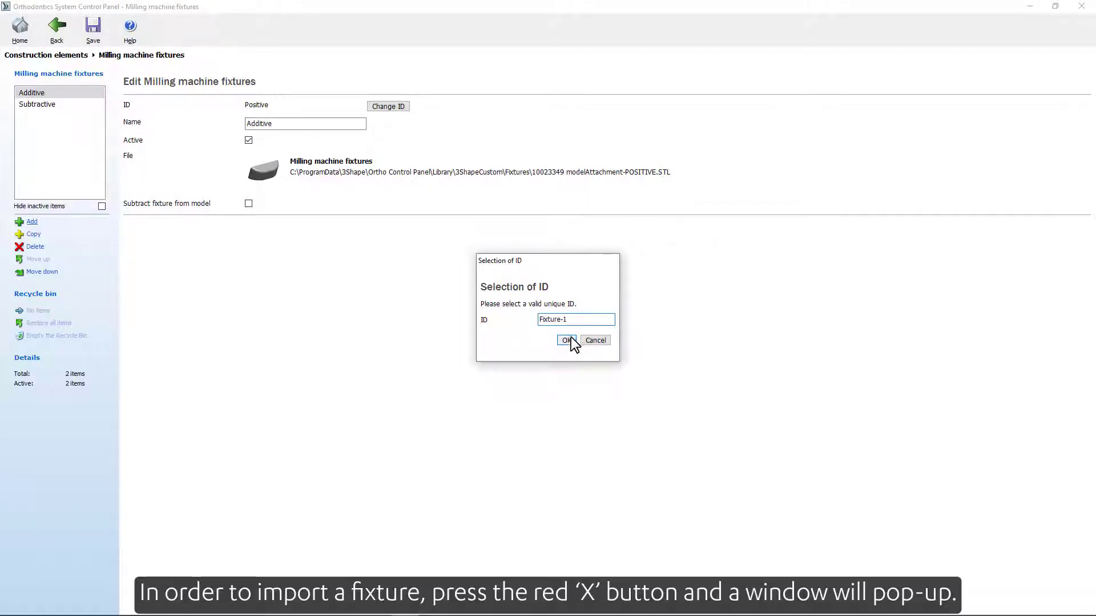
{"action": "left_click", "coordinate": [567, 341]}
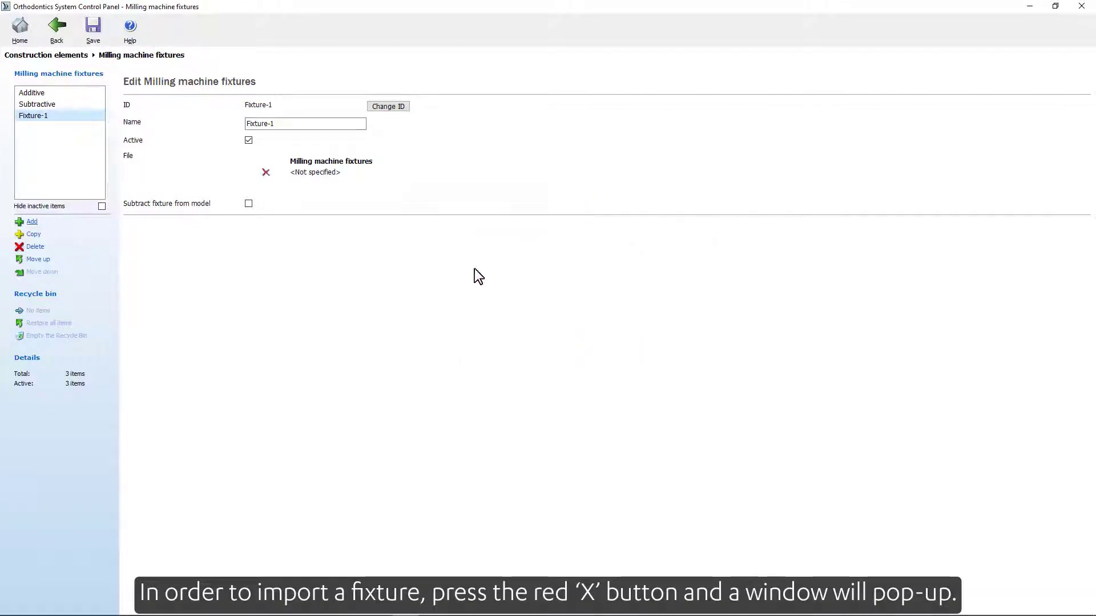
Give Fixture-1 the POSITIVE attachment STL file and save the changes
{"action": "left_click", "coordinate": [265, 172]}
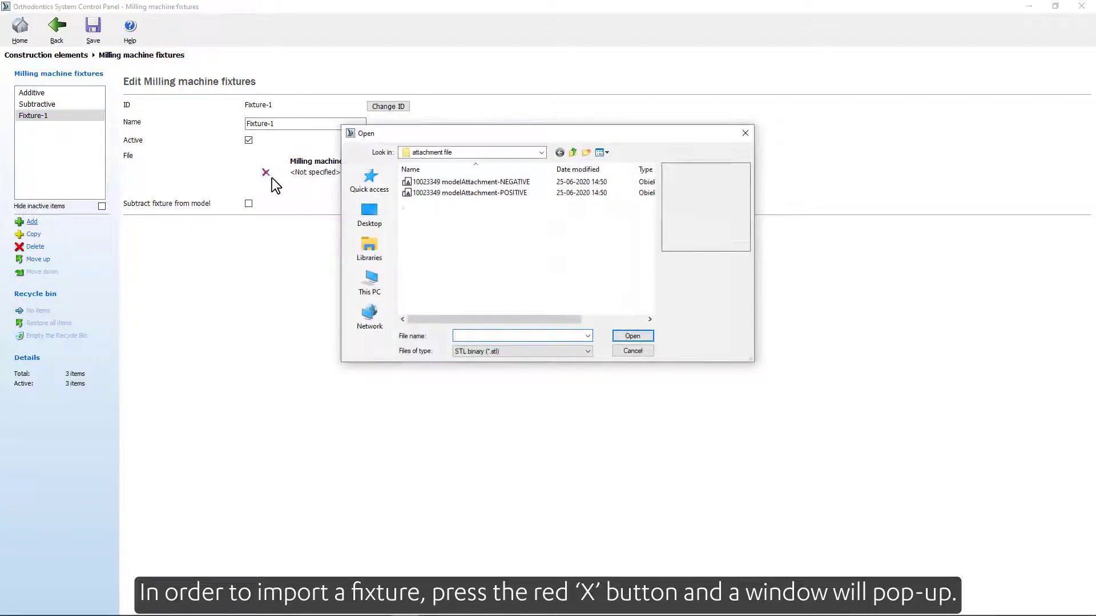
{"action": "left_click", "coordinate": [468, 182]}
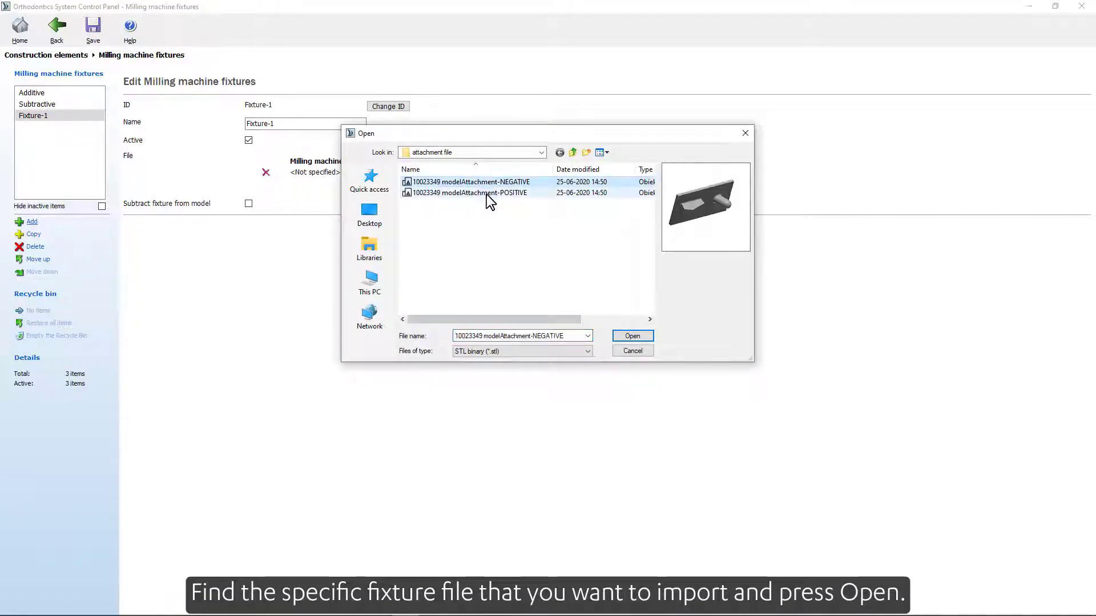
{"action": "left_click", "coordinate": [476, 192]}
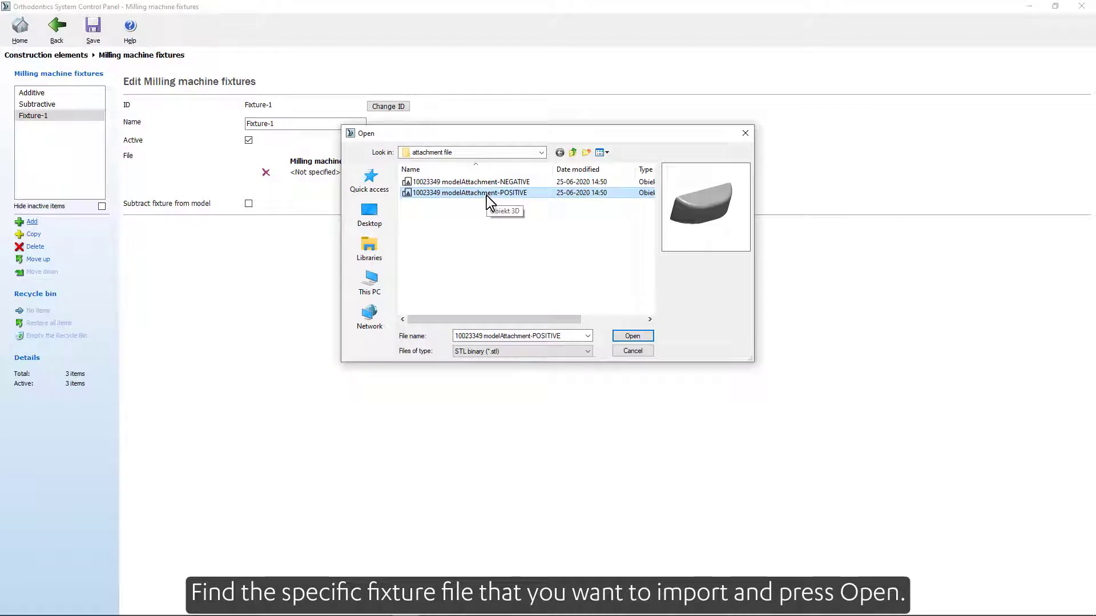
{"action": "left_click", "coordinate": [632, 336]}
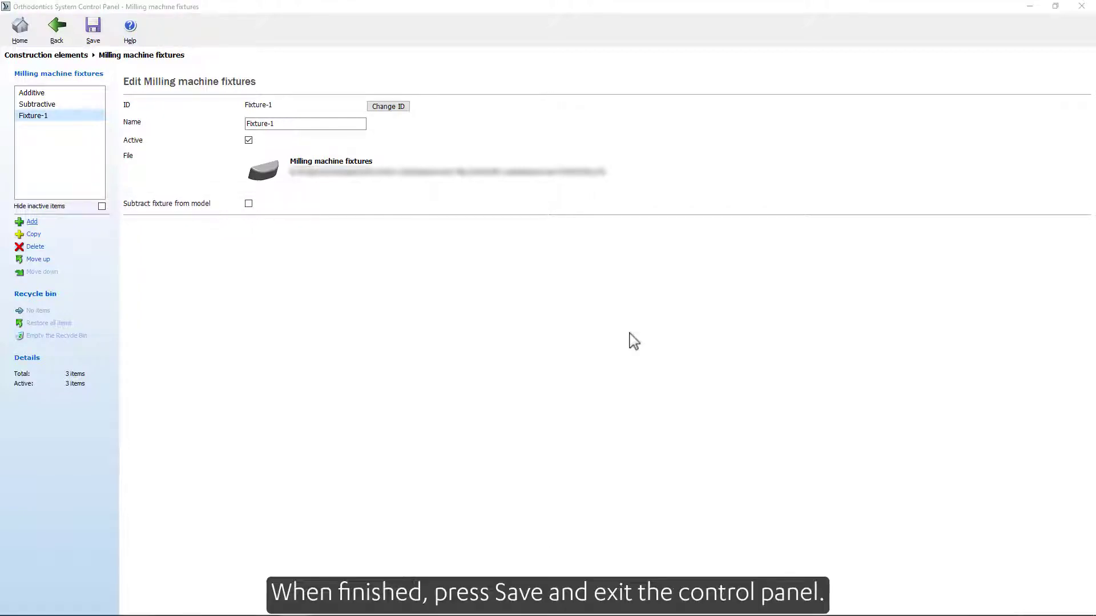
{"action": "left_click", "coordinate": [93, 27]}
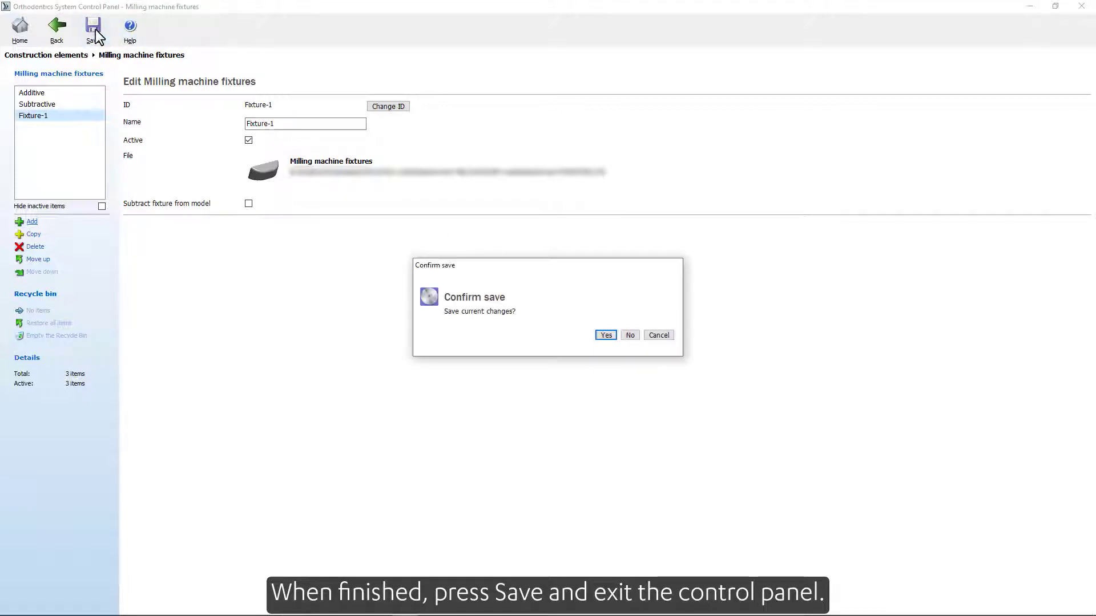
{"action": "mouse_move", "coordinate": [533, 327]}
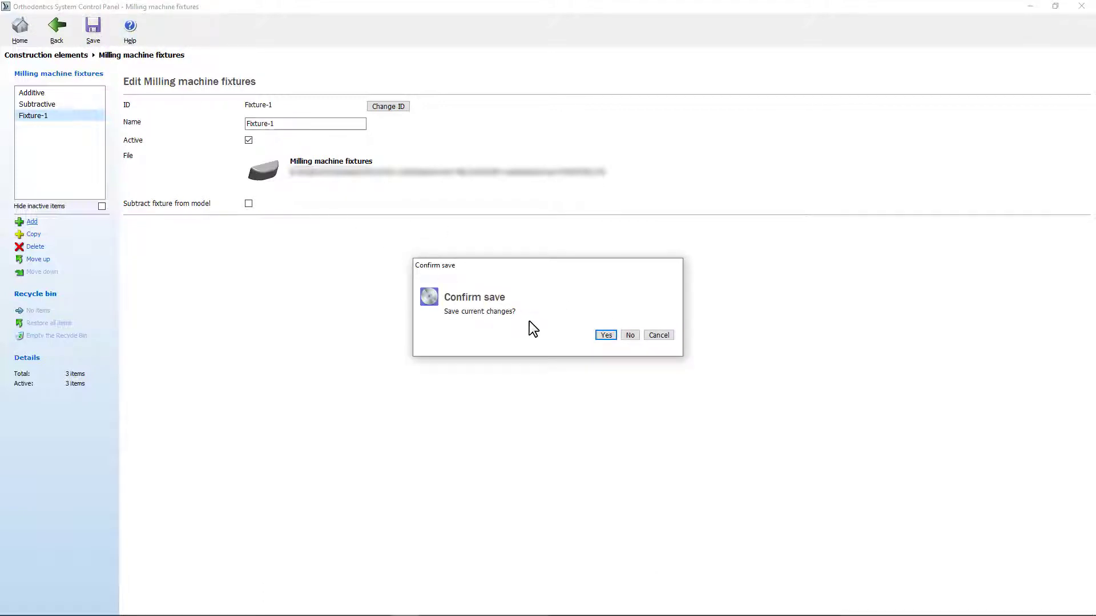
{"action": "left_click", "coordinate": [605, 335]}
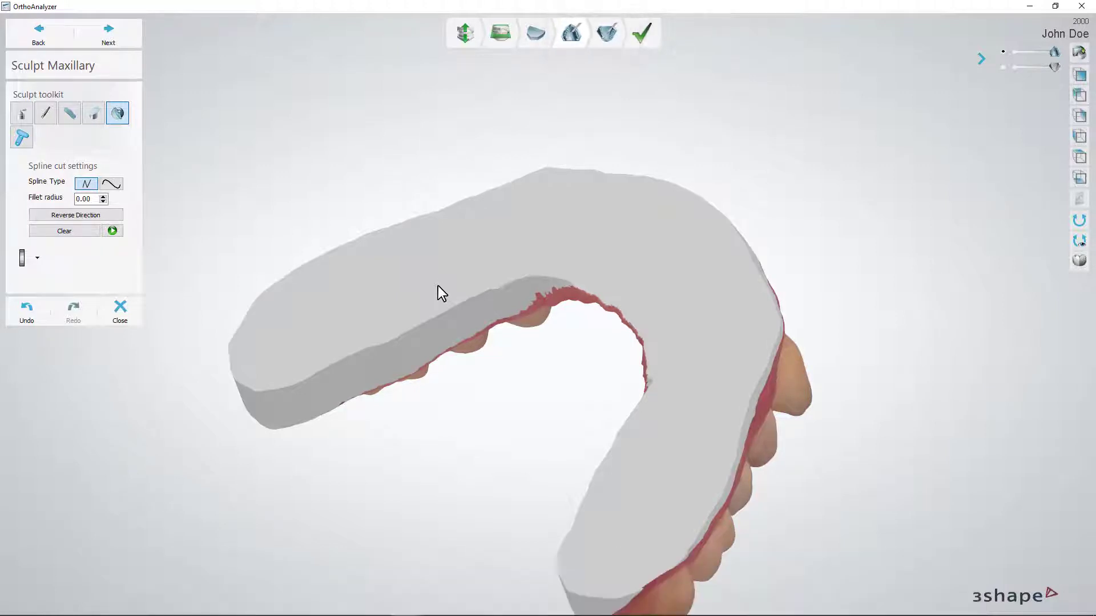
{"action": "mouse_move", "coordinate": [35, 153]}
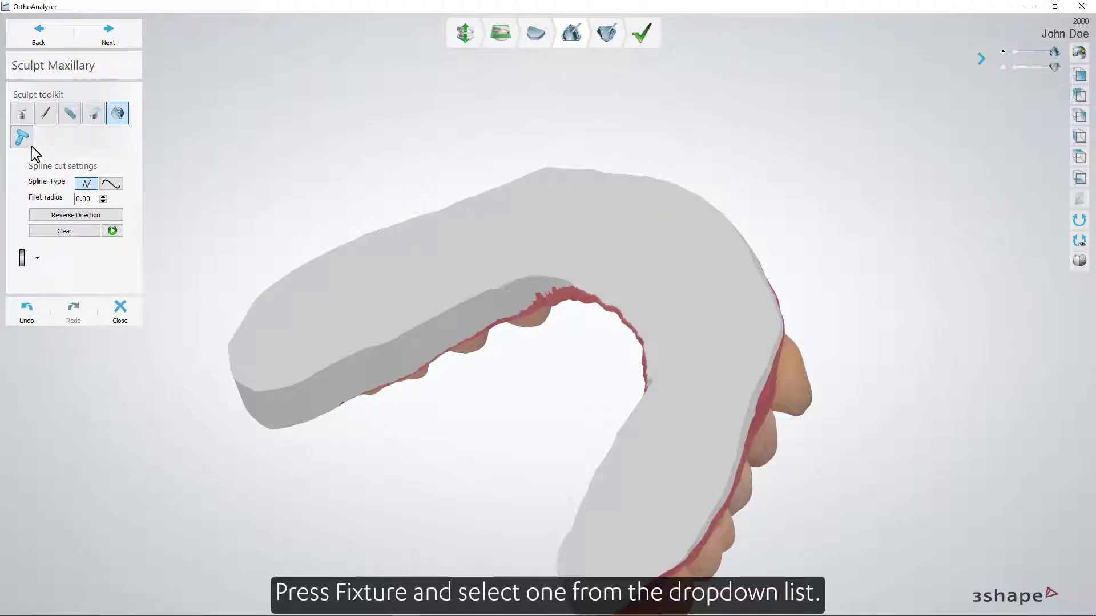
Place the Additive fixture inside the maxillary arch and apply it
{"action": "left_click", "coordinate": [21, 137]}
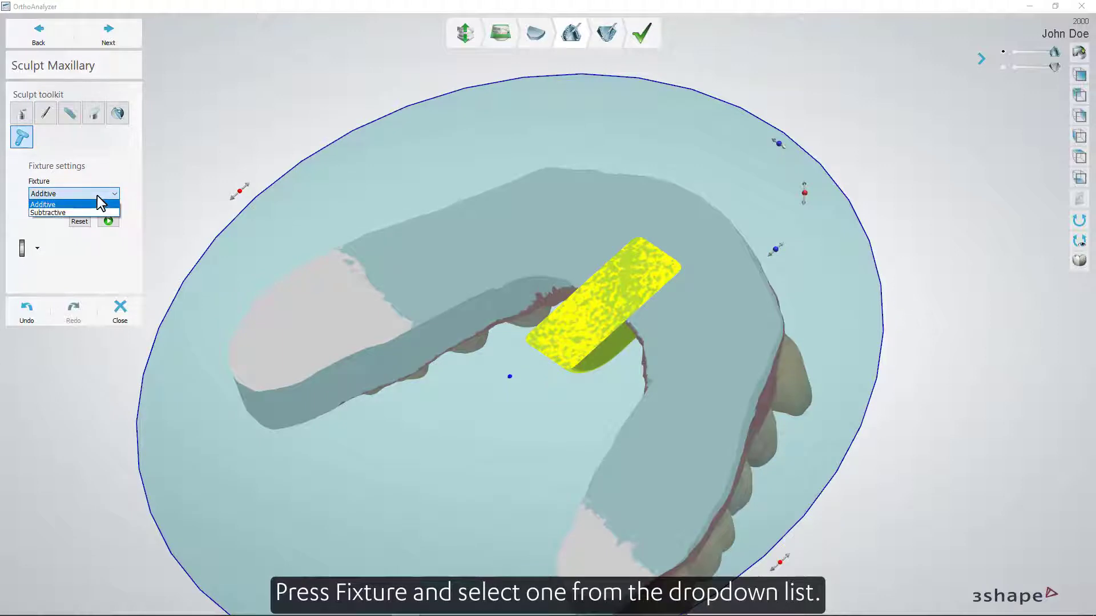
{"action": "left_click", "coordinate": [46, 205]}
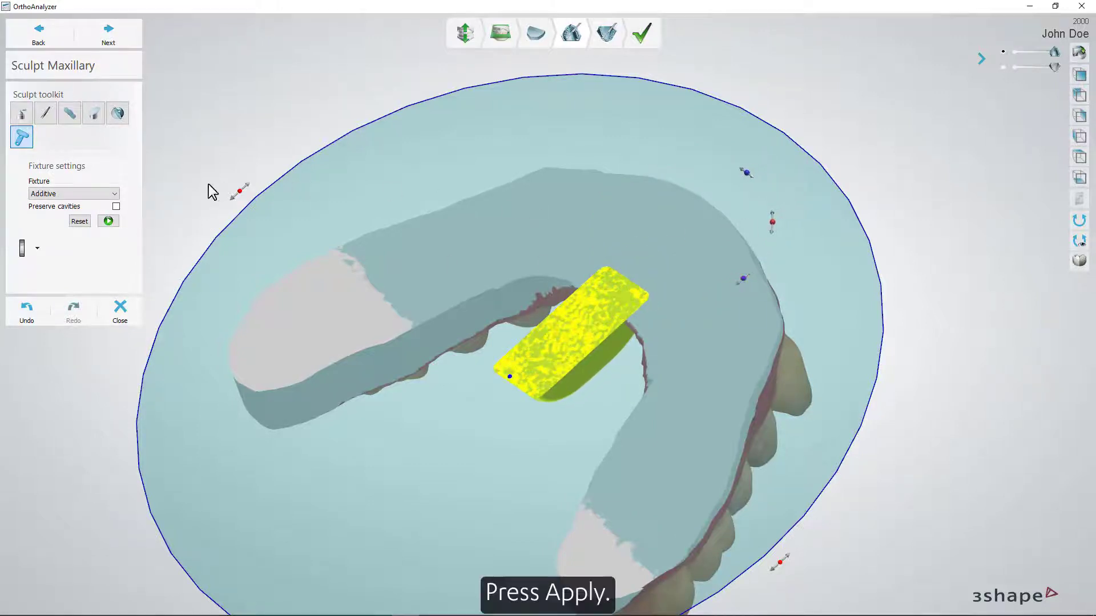
{"action": "left_click", "coordinate": [108, 221]}
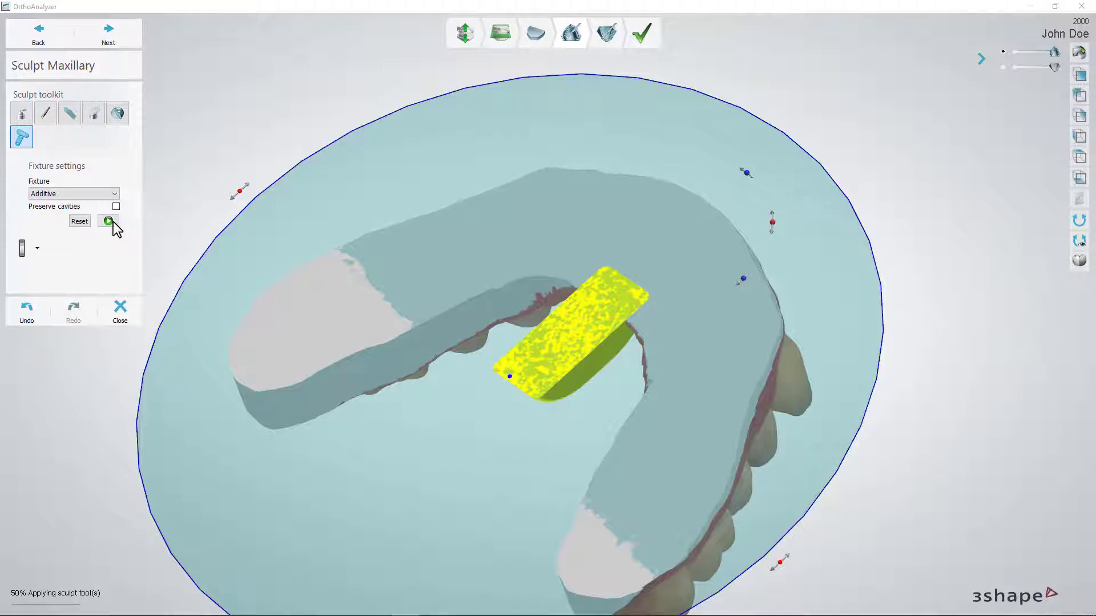
{"action": "left_click", "coordinate": [108, 220]}
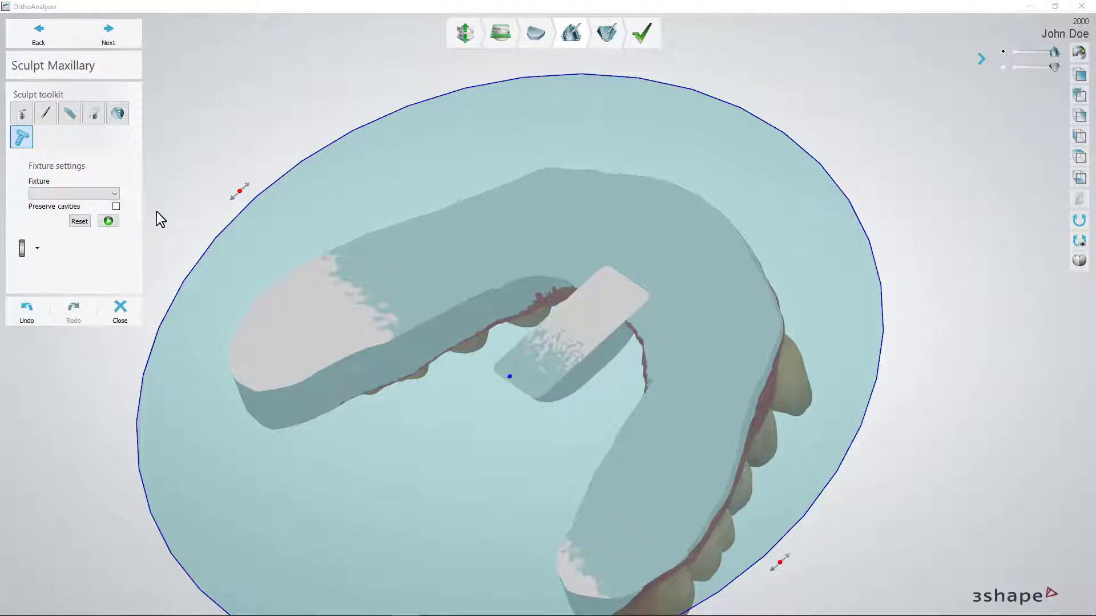
Place the Subtractive fixture over the added block and apply it
{"action": "left_click", "coordinate": [74, 193]}
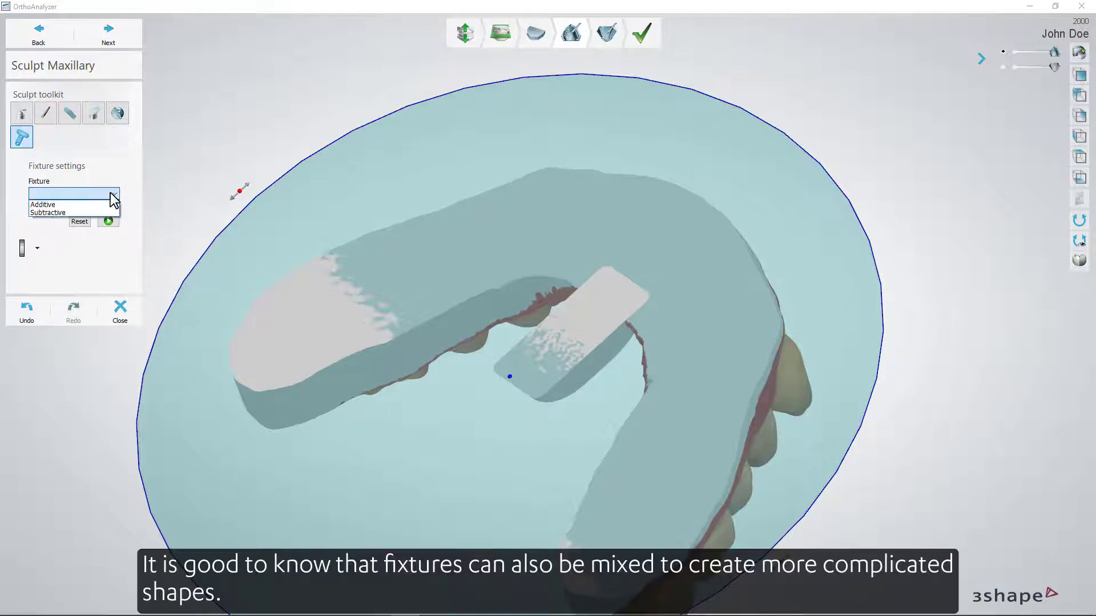
{"action": "left_click", "coordinate": [48, 212]}
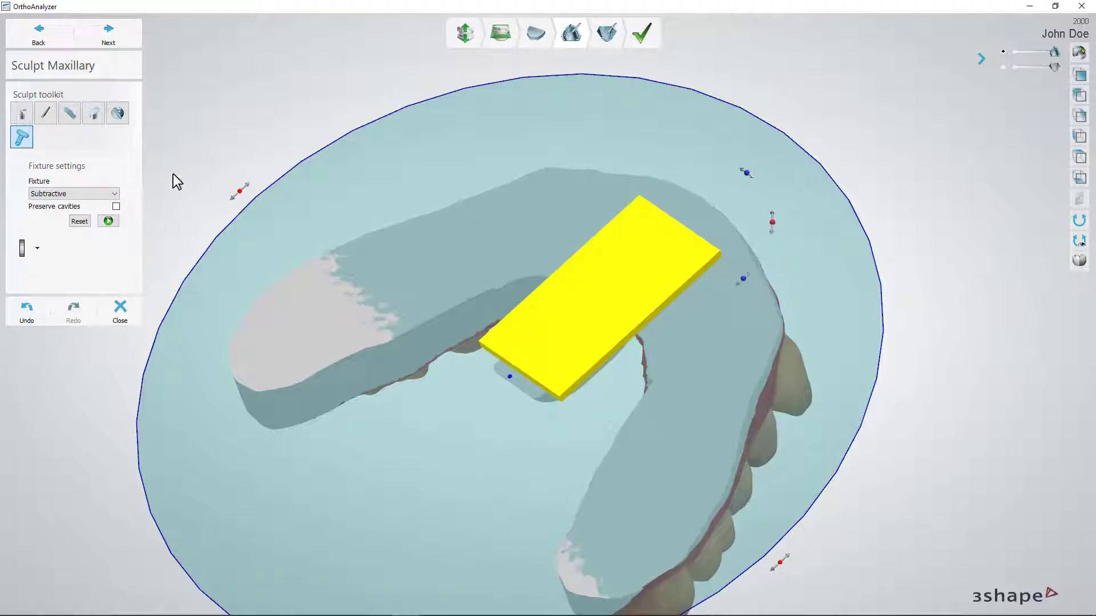
{"action": "left_click", "coordinate": [108, 221]}
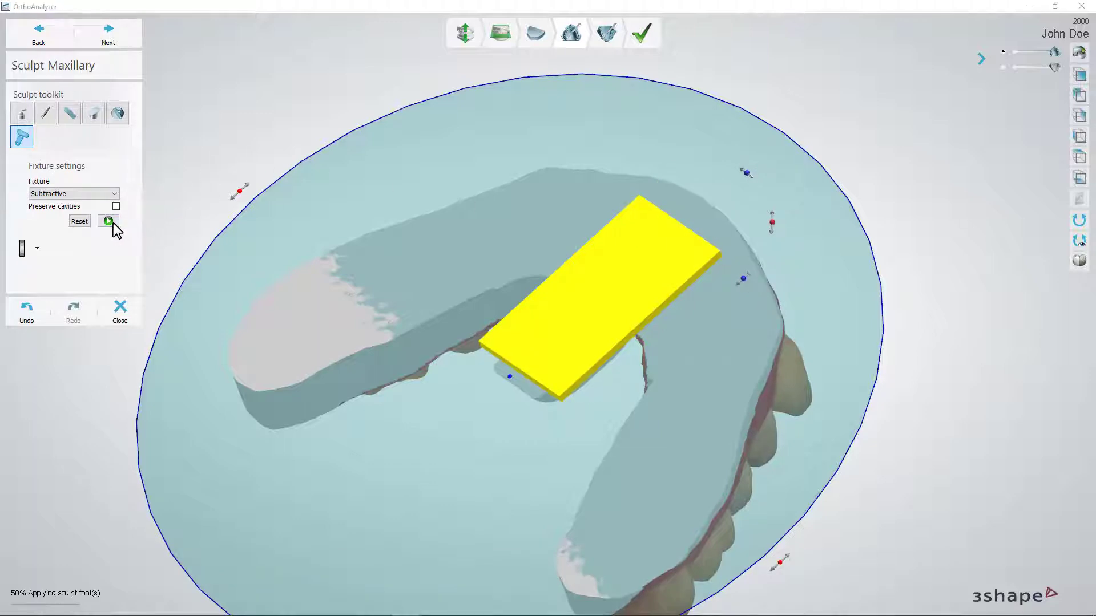
{"action": "left_click", "coordinate": [107, 221]}
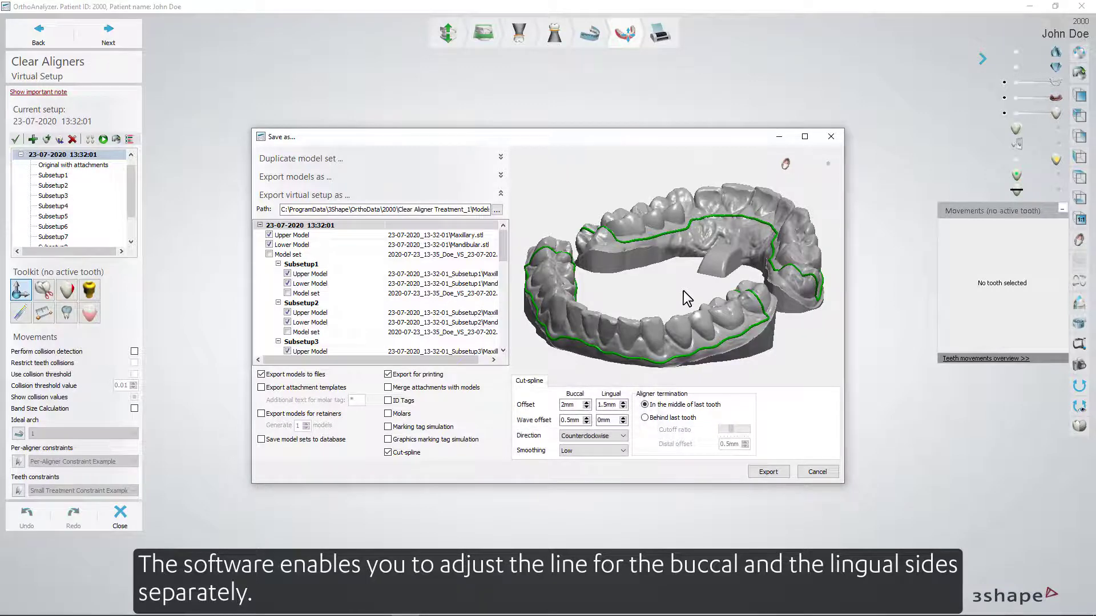
Raise the buccal offsets, set the lingual offset, and bring lingual wave offset to 0 mm
{"action": "left_click", "coordinate": [586, 402]}
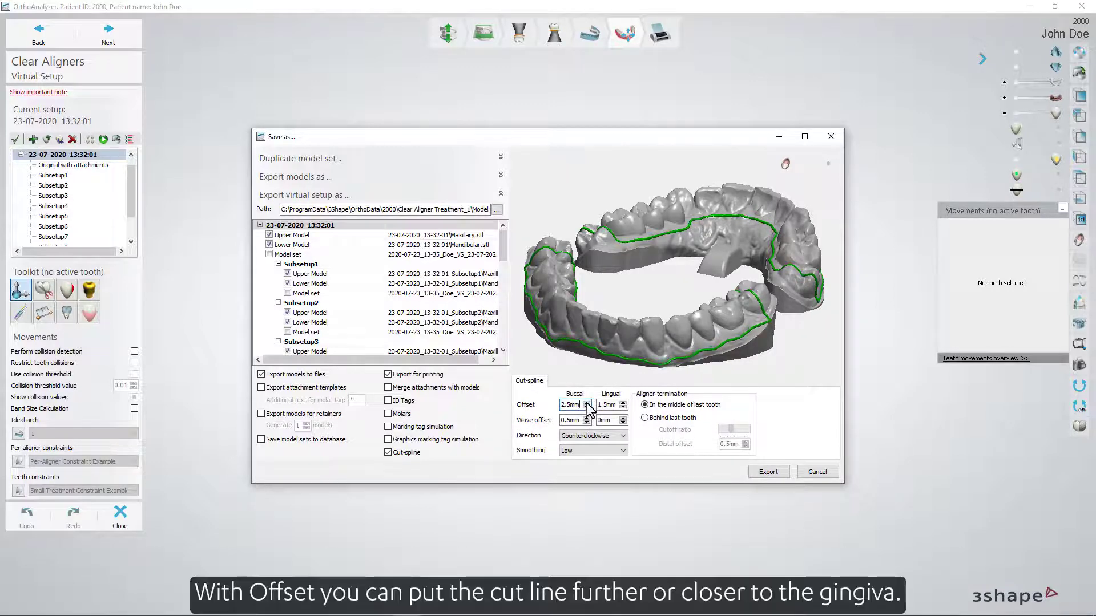
{"action": "left_click", "coordinate": [587, 401]}
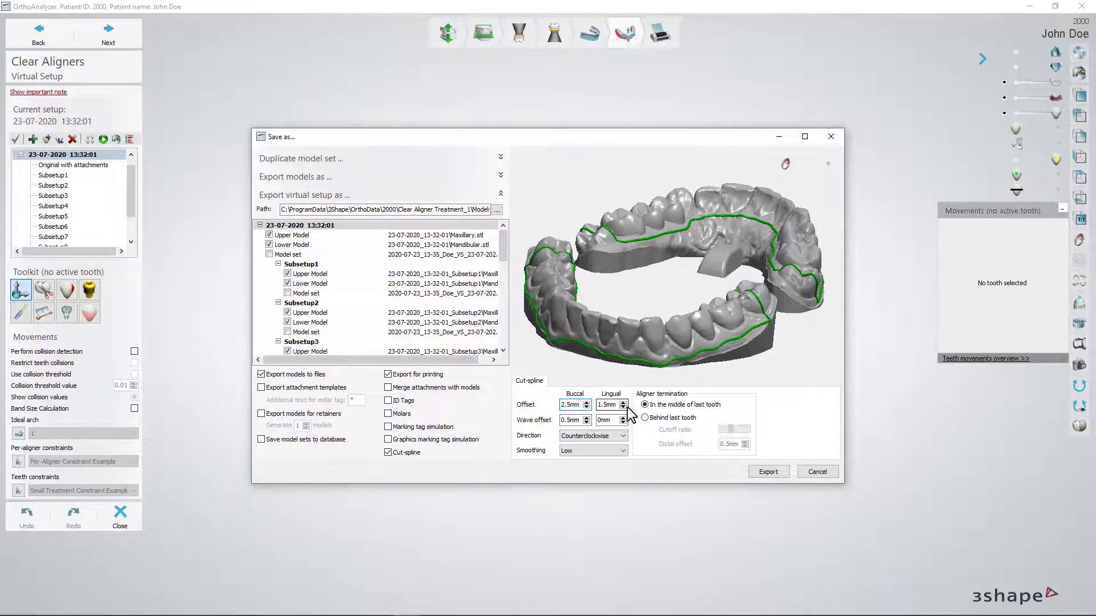
{"action": "left_click", "coordinate": [623, 407]}
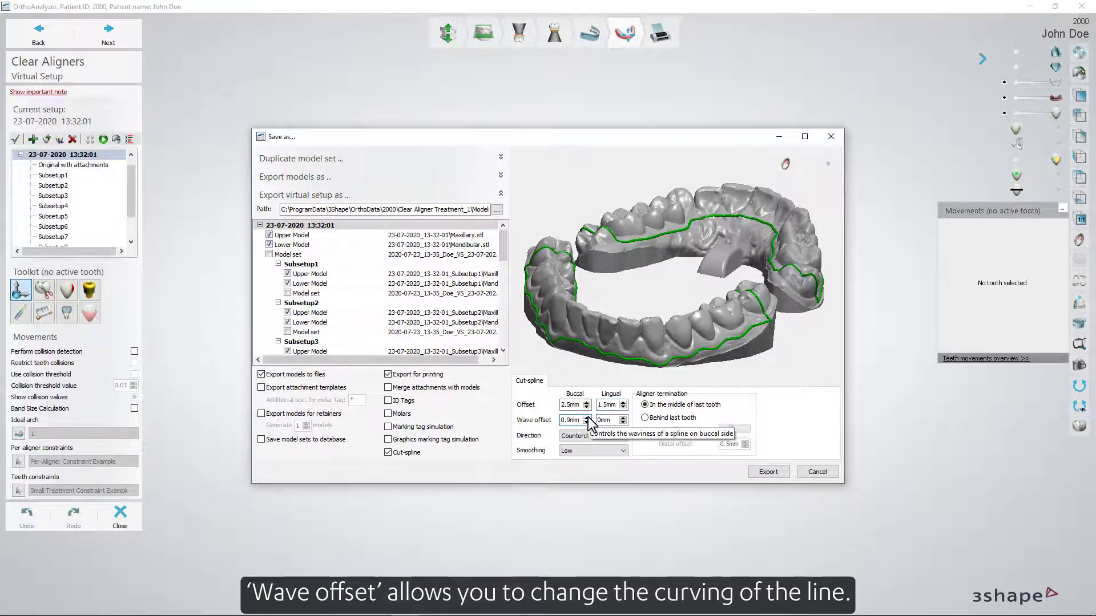
{"action": "left_click", "coordinate": [587, 423]}
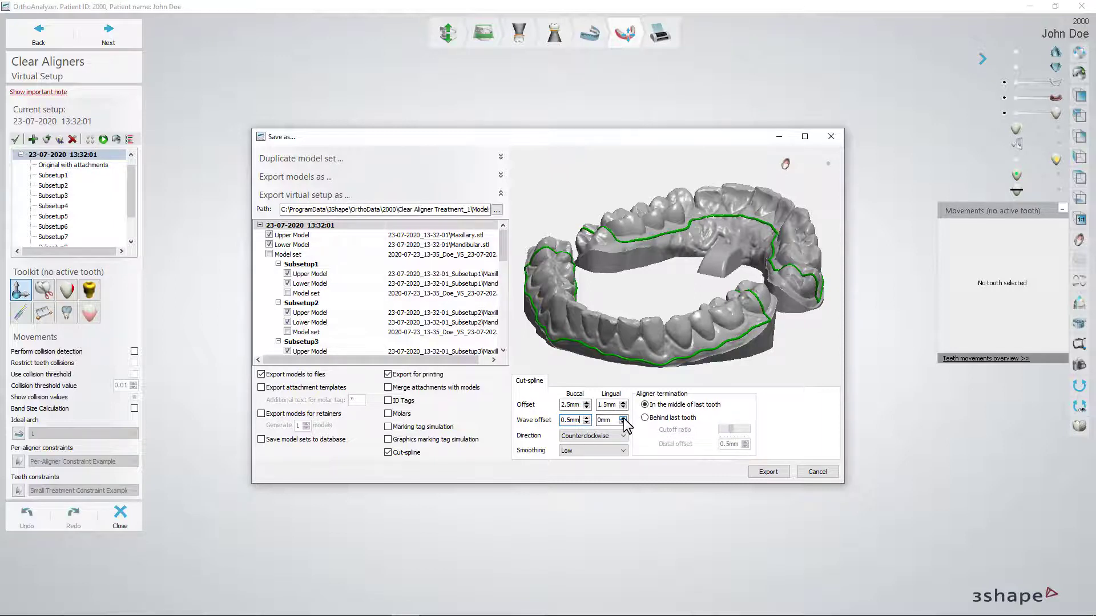
{"action": "left_click", "coordinate": [644, 418]}
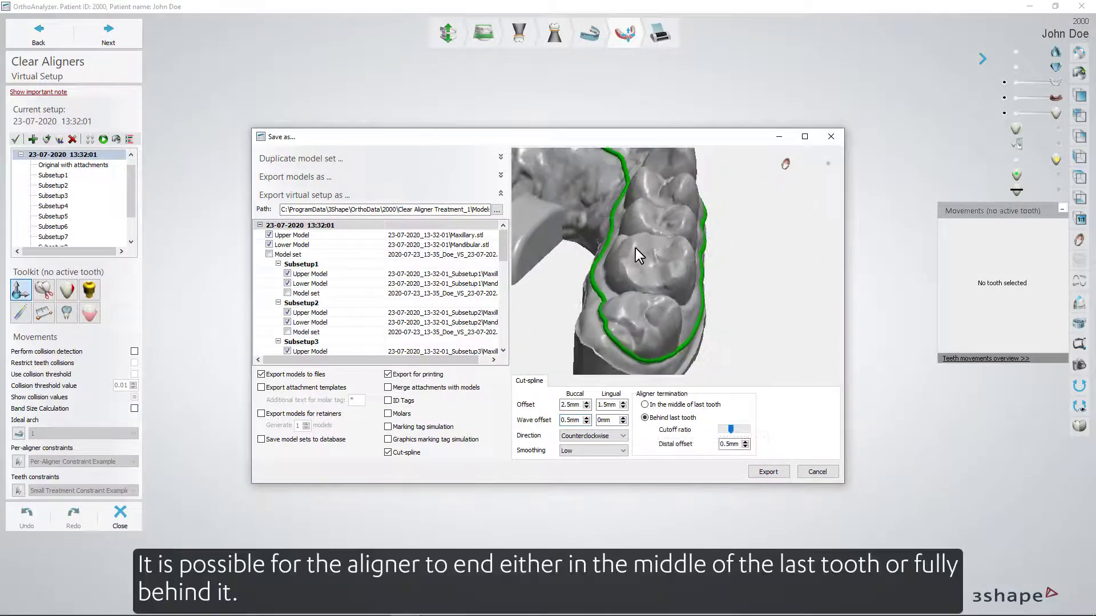
End the aligner behind the last tooth and reduce the distal offset to 0.3 mm
{"action": "left_click", "coordinate": [645, 405]}
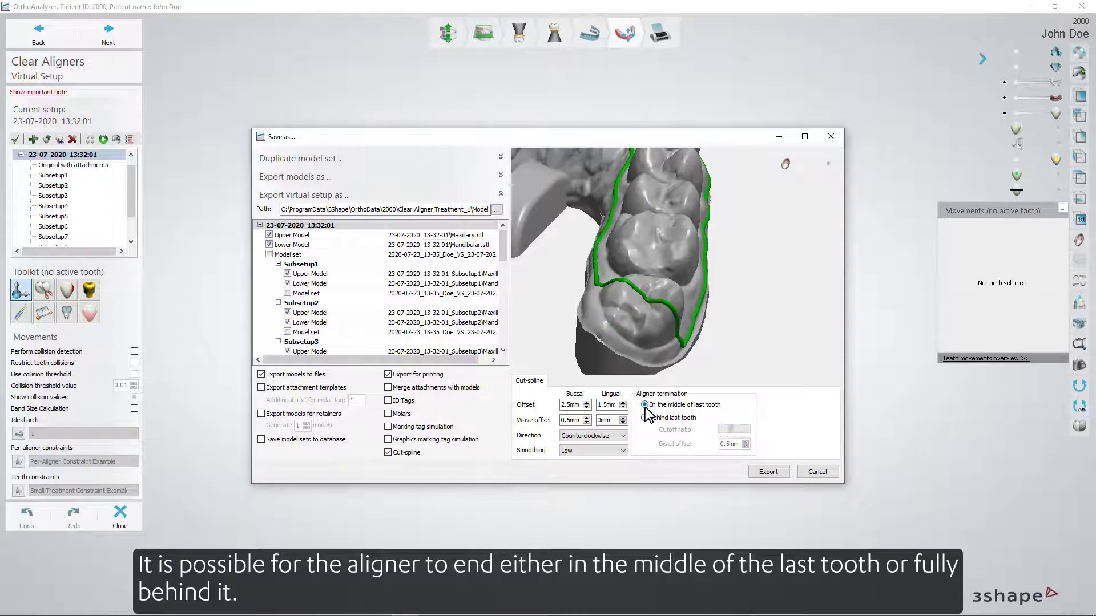
{"action": "left_click", "coordinate": [644, 417]}
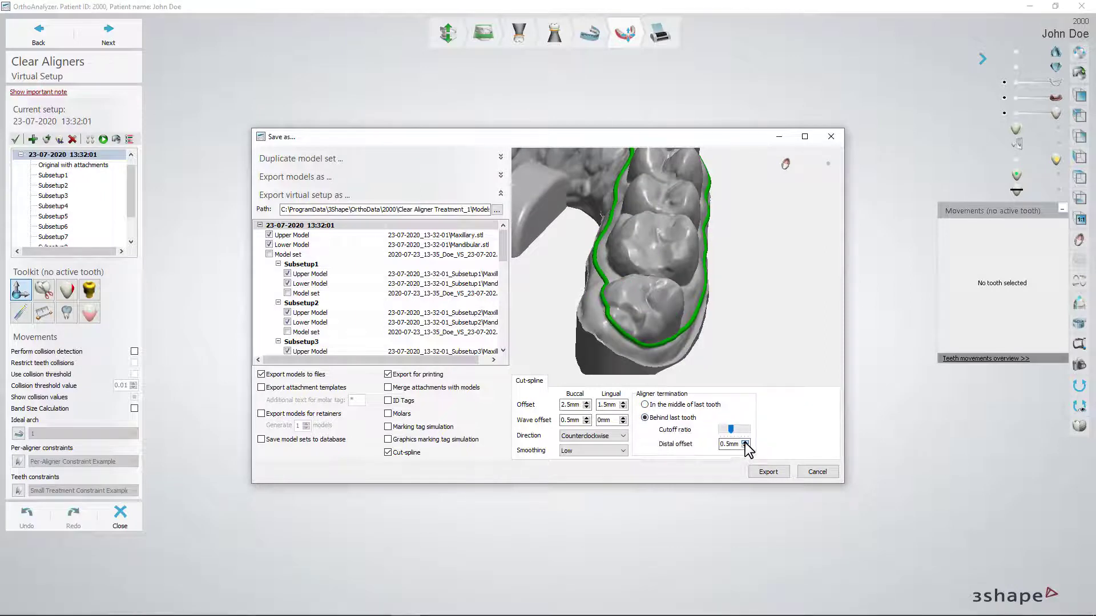
{"action": "left_click", "coordinate": [747, 447]}
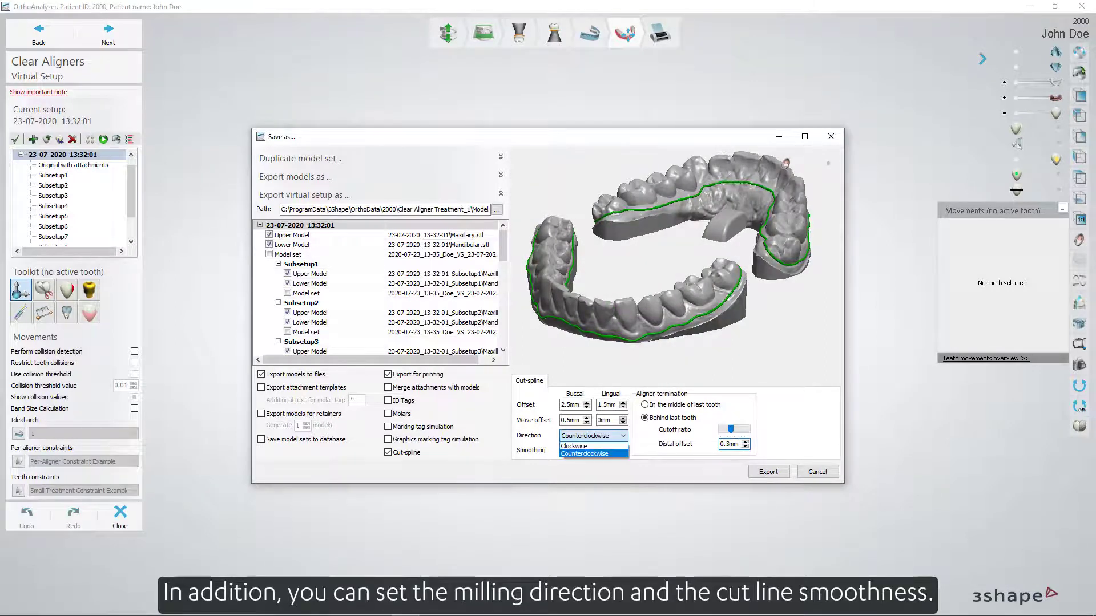
Keep Counterclockwise direction and Low smoothing, then export the virtual setup models
{"action": "left_click", "coordinate": [593, 450]}
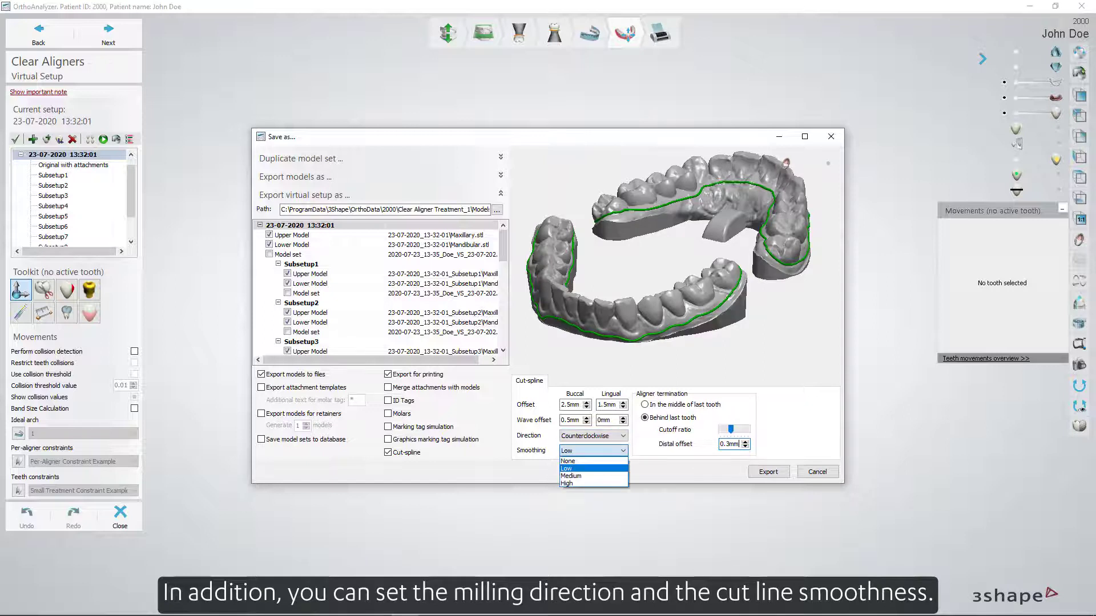
{"action": "left_click", "coordinate": [588, 468]}
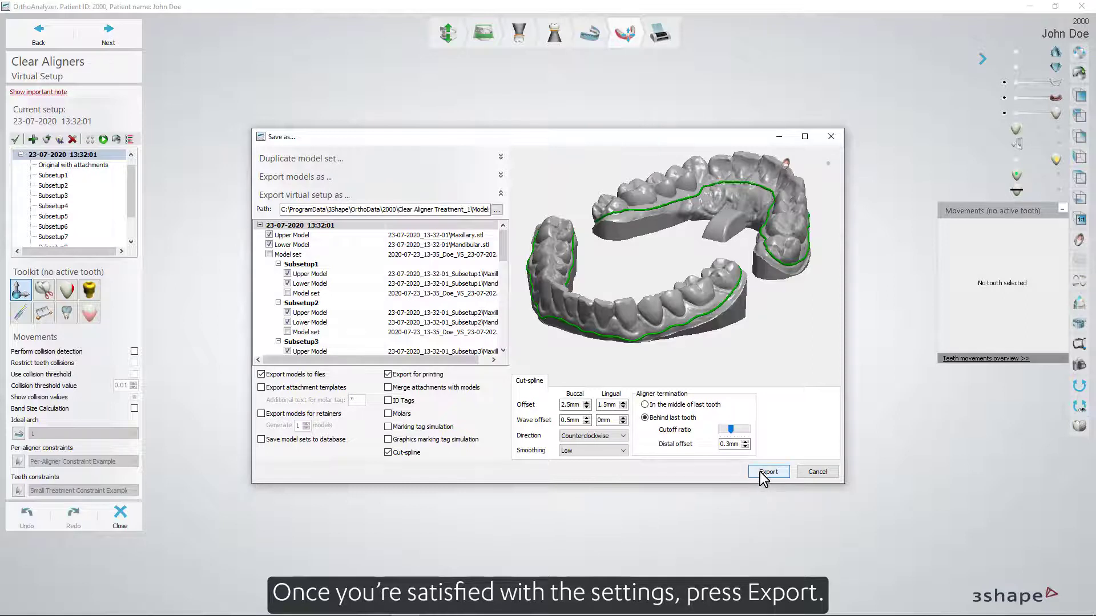
{"action": "left_click", "coordinate": [768, 471]}
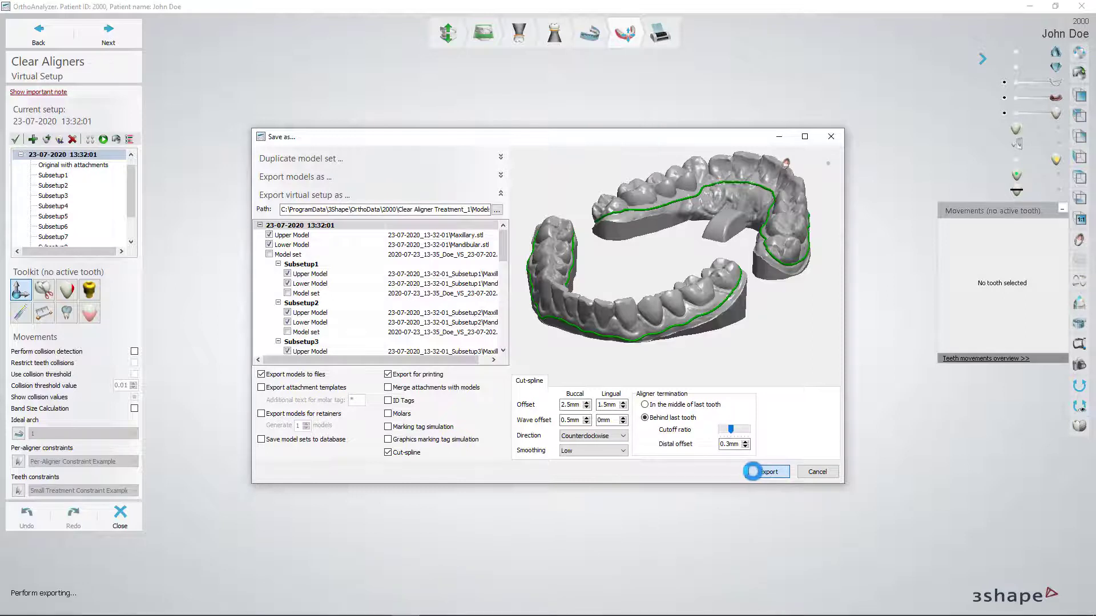
{"action": "left_click", "coordinate": [768, 471]}
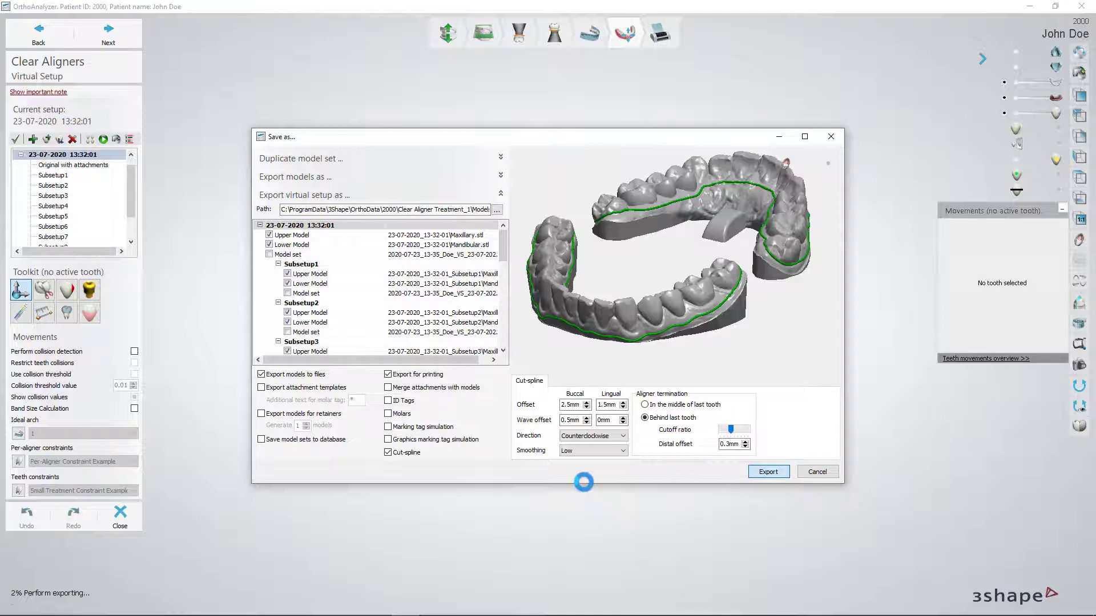
{"action": "left_click", "coordinate": [768, 472]}
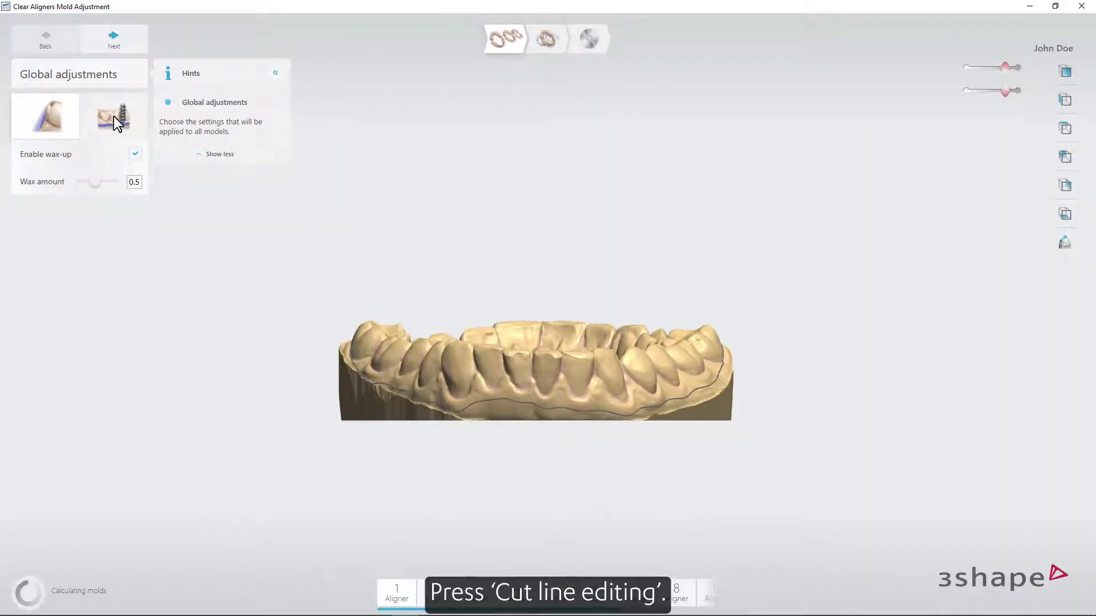
Open the cut line editing settings, re-enable the cut line for all aligners, and hide hints
{"action": "left_click", "coordinate": [113, 116]}
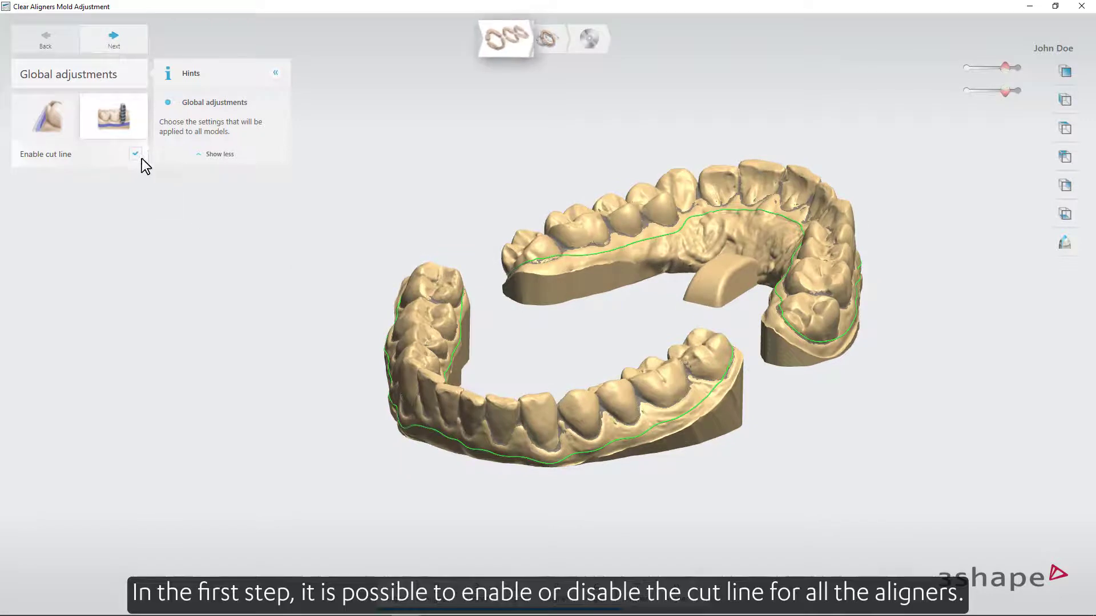
{"action": "left_click", "coordinate": [135, 154]}
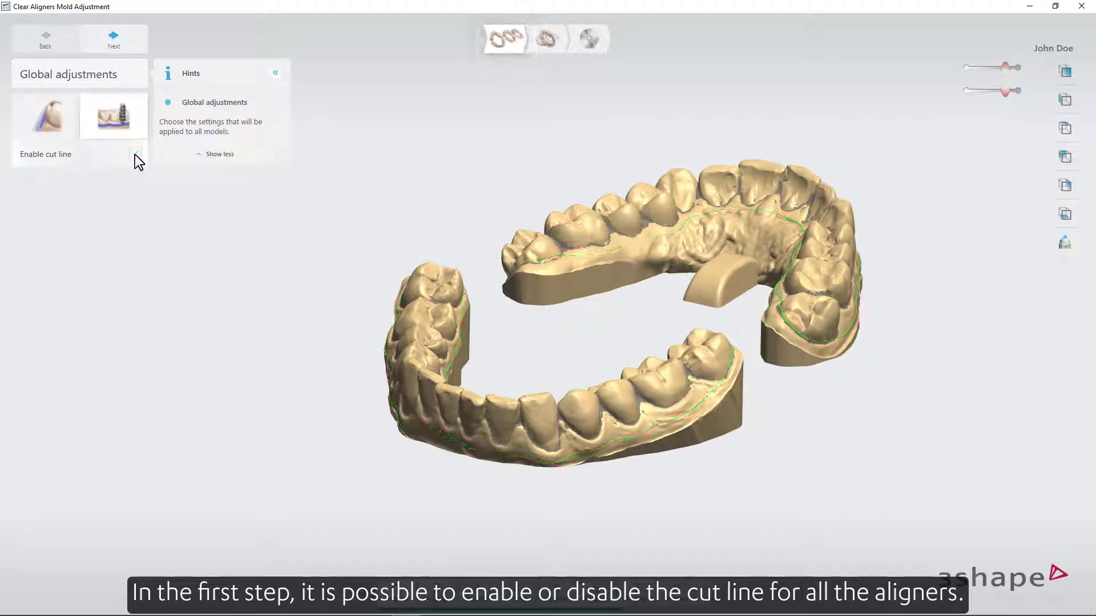
{"action": "left_click", "coordinate": [135, 154]}
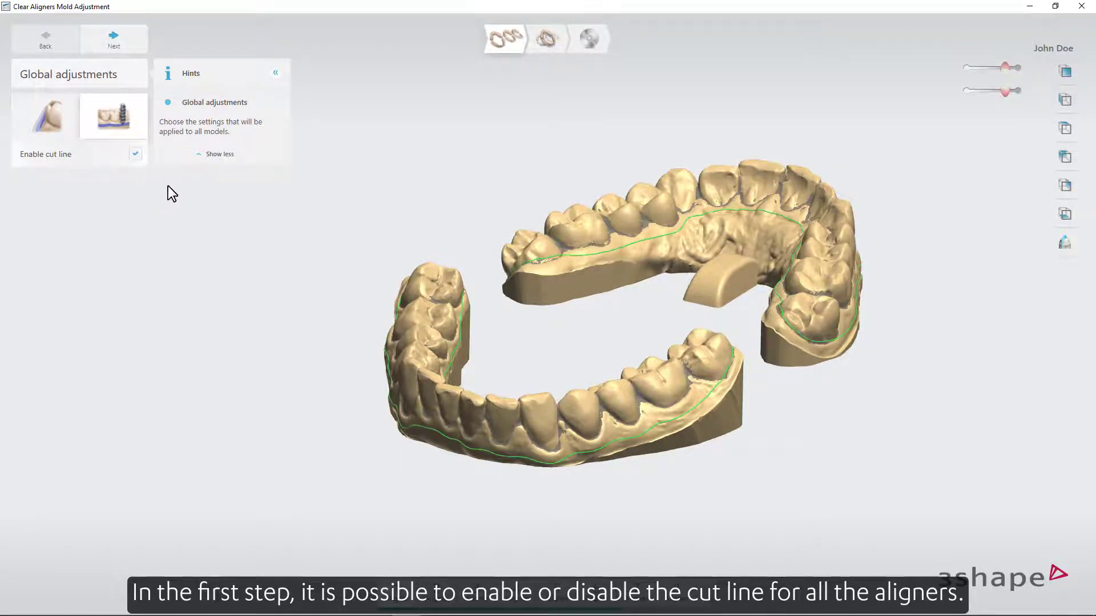
{"action": "left_click", "coordinate": [275, 73]}
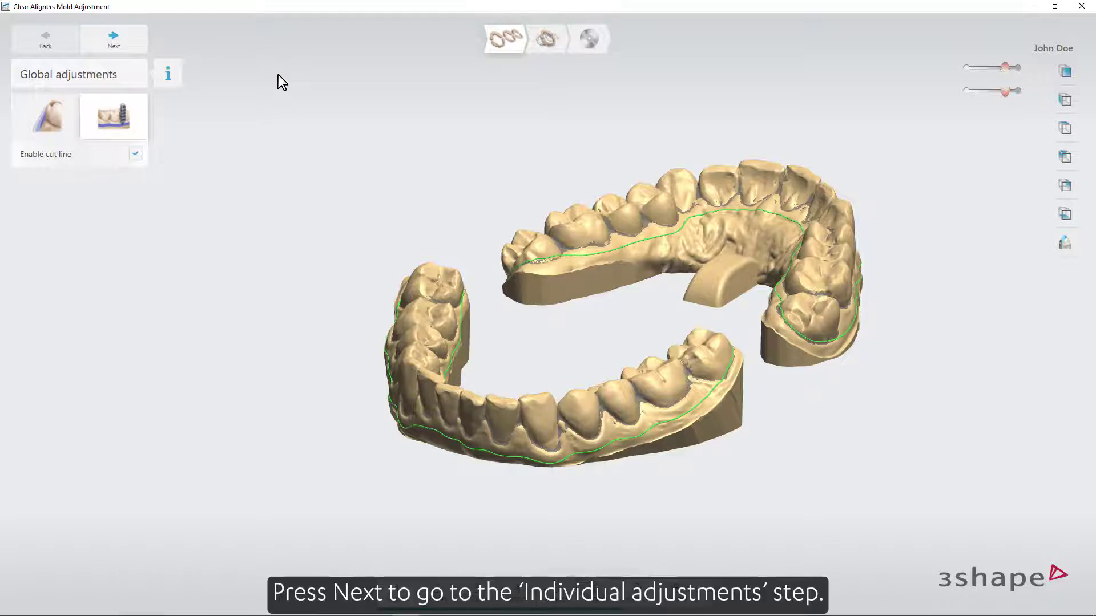
Go to Individual adjustments and redraw part of the green cut line along the gums
{"action": "left_click", "coordinate": [113, 39]}
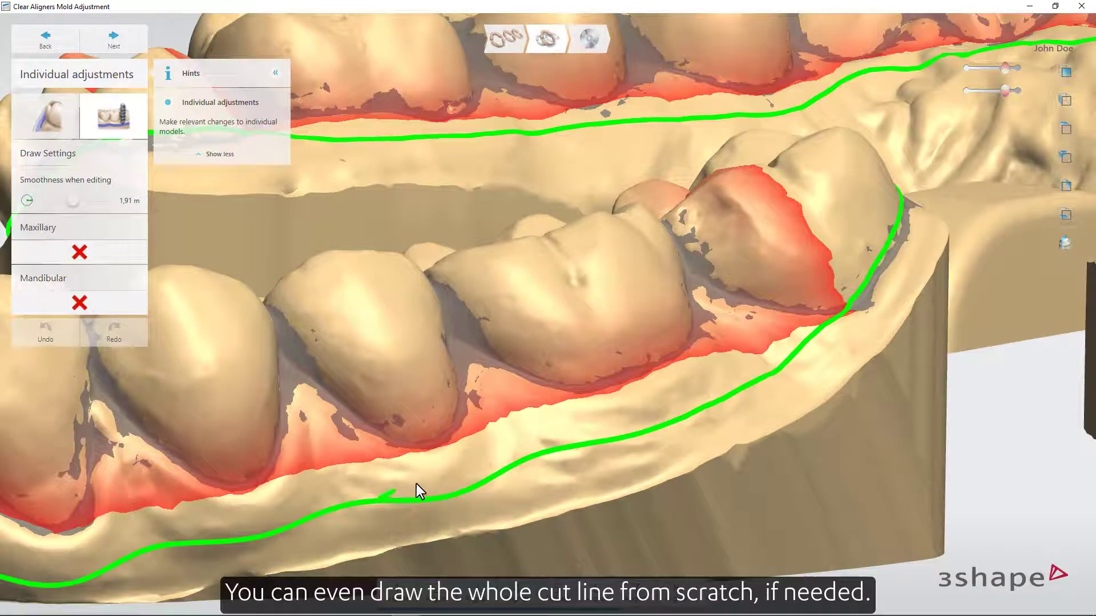
{"action": "left_click_drag", "start_coordinate": [420, 491], "coordinate": [680, 429]}
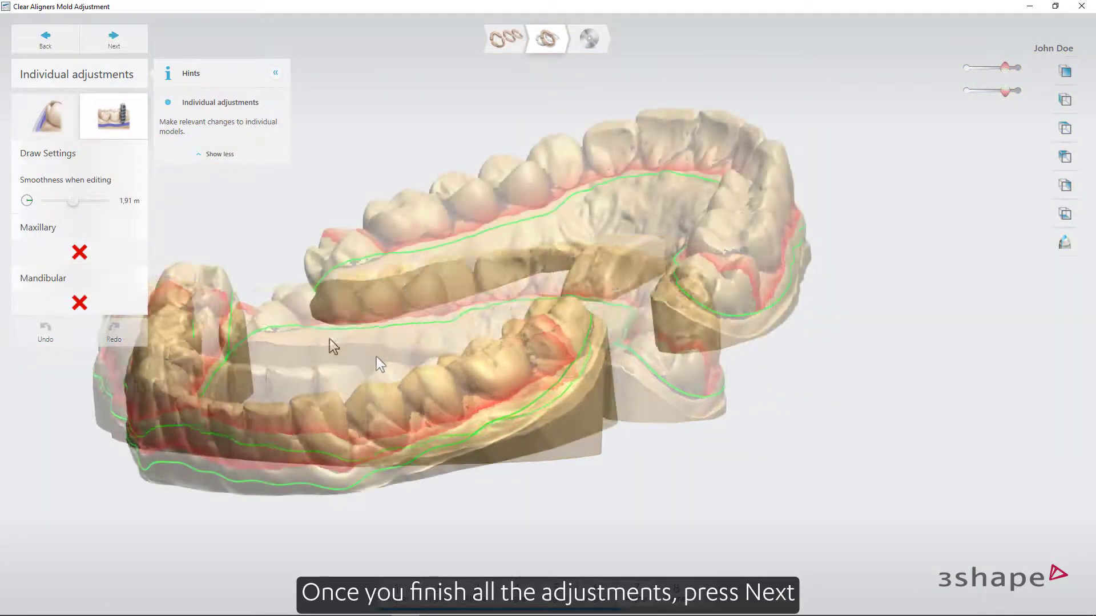
Advance to the Export step and export the adjusted aligner molds
{"action": "left_click", "coordinate": [114, 39]}
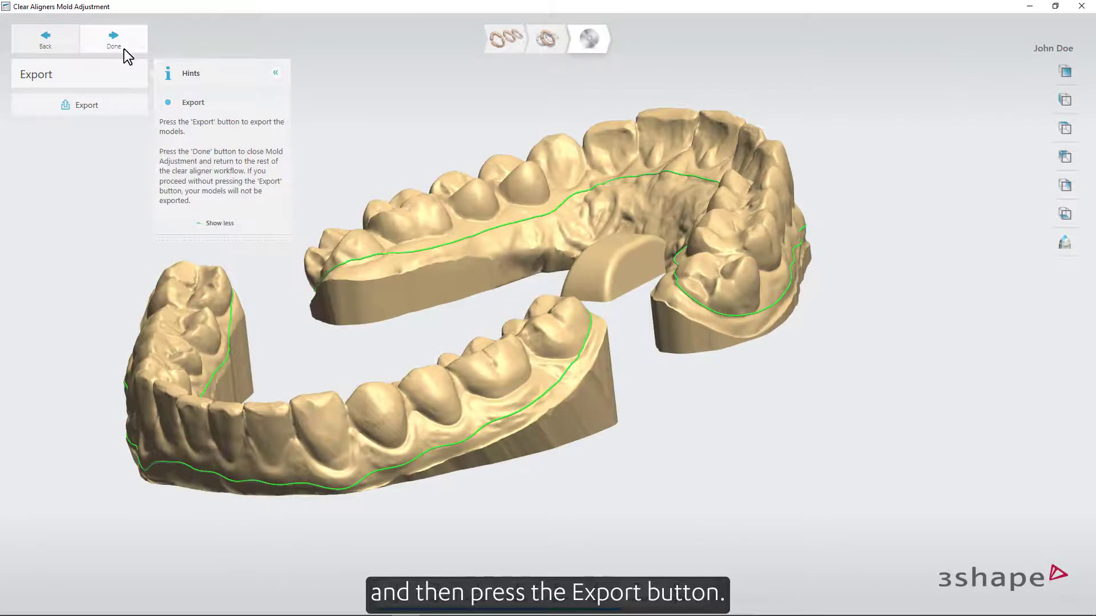
{"action": "left_click", "coordinate": [84, 105]}
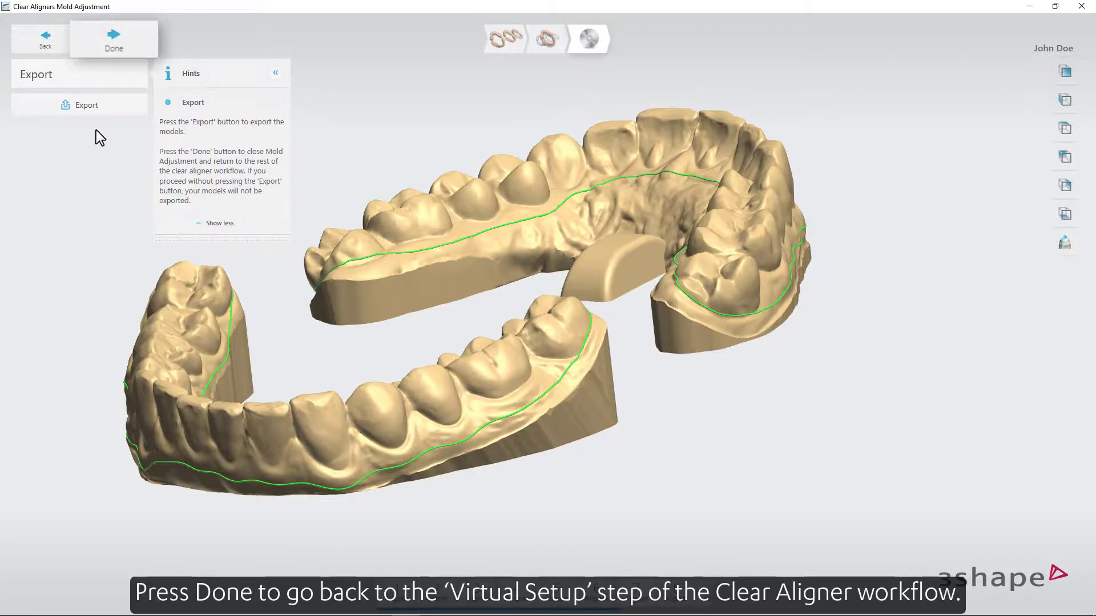
{"action": "left_click", "coordinate": [114, 39]}
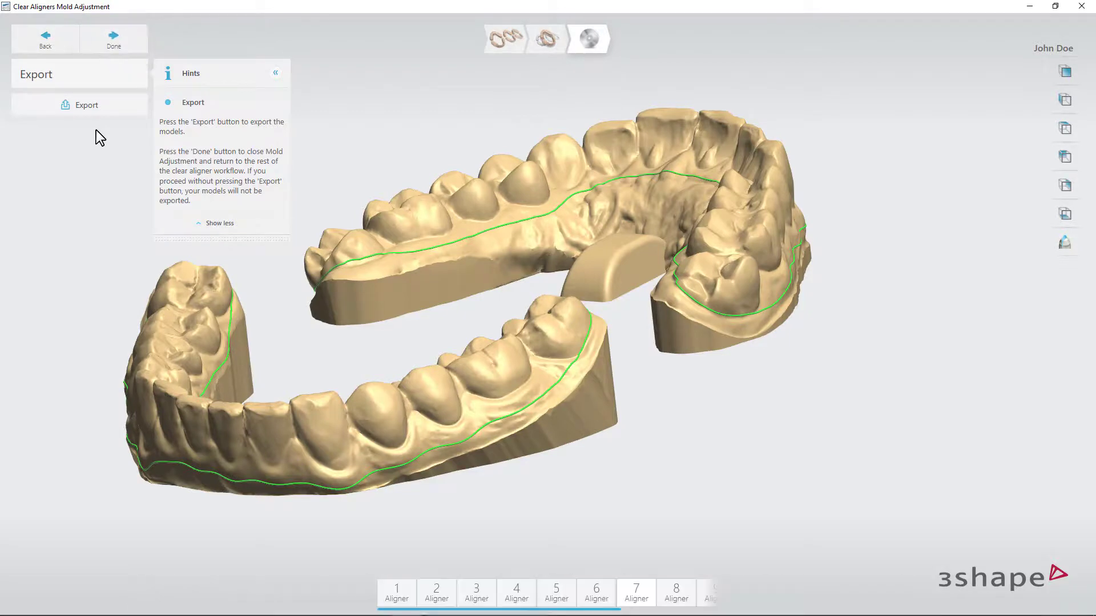